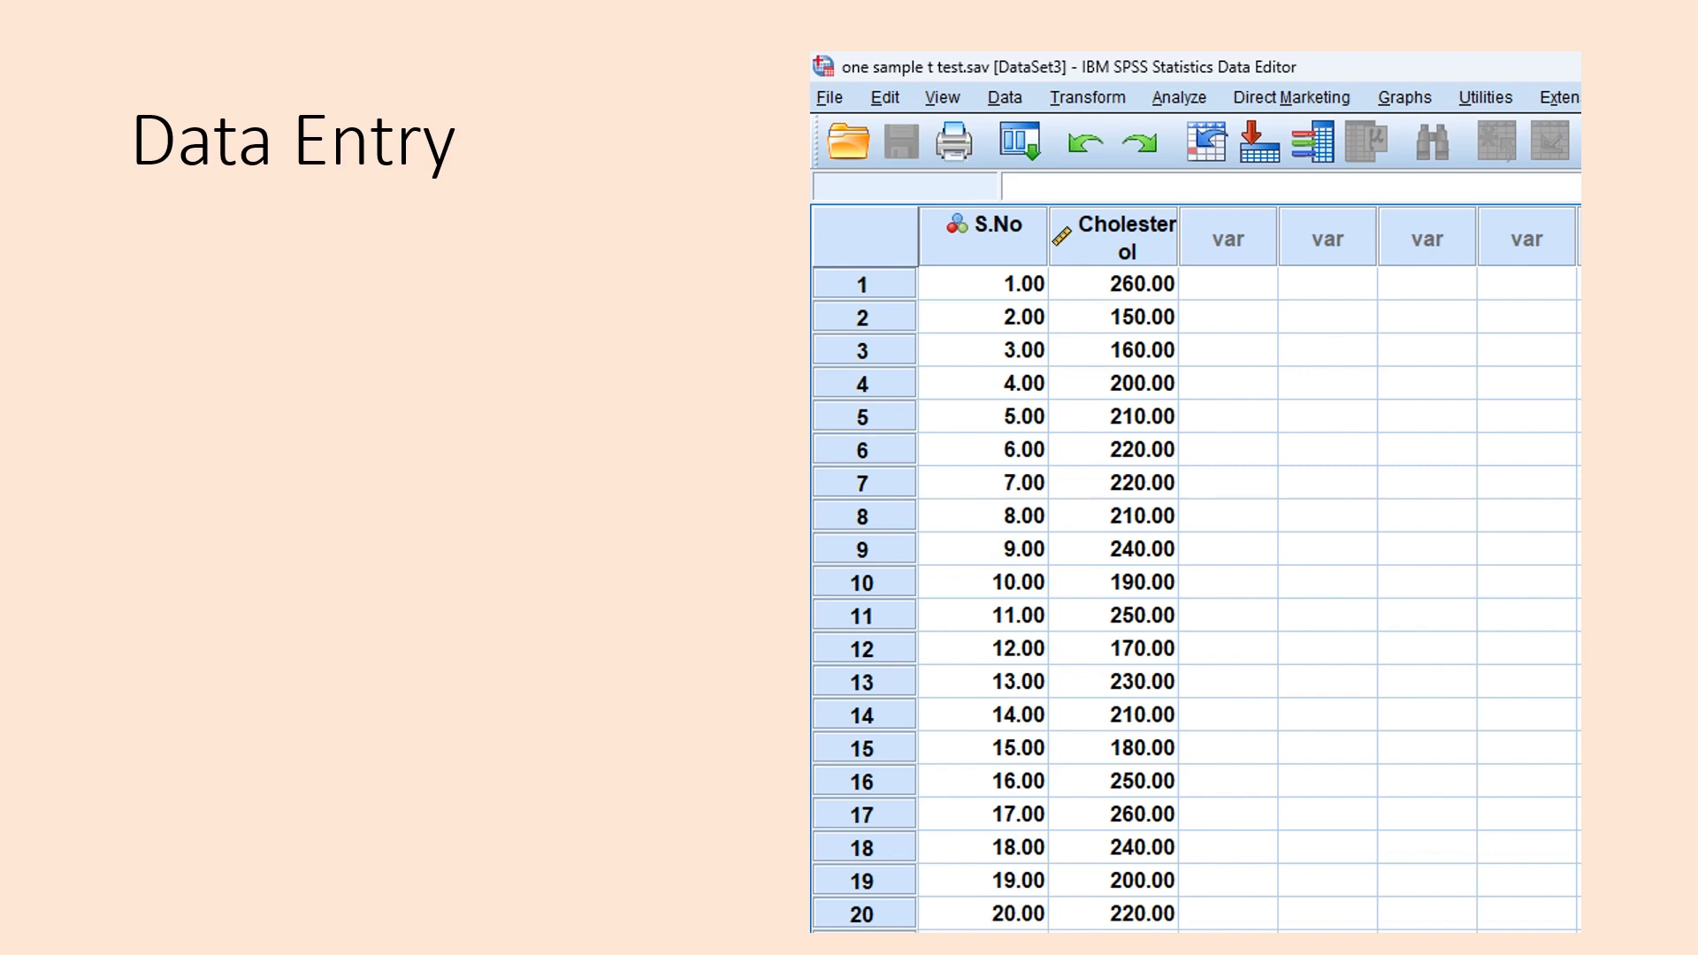
# Step: Advance through the Explore normality-plot settings slide to the one-sample t-test steps slide
pyautogui.click(508, 46)
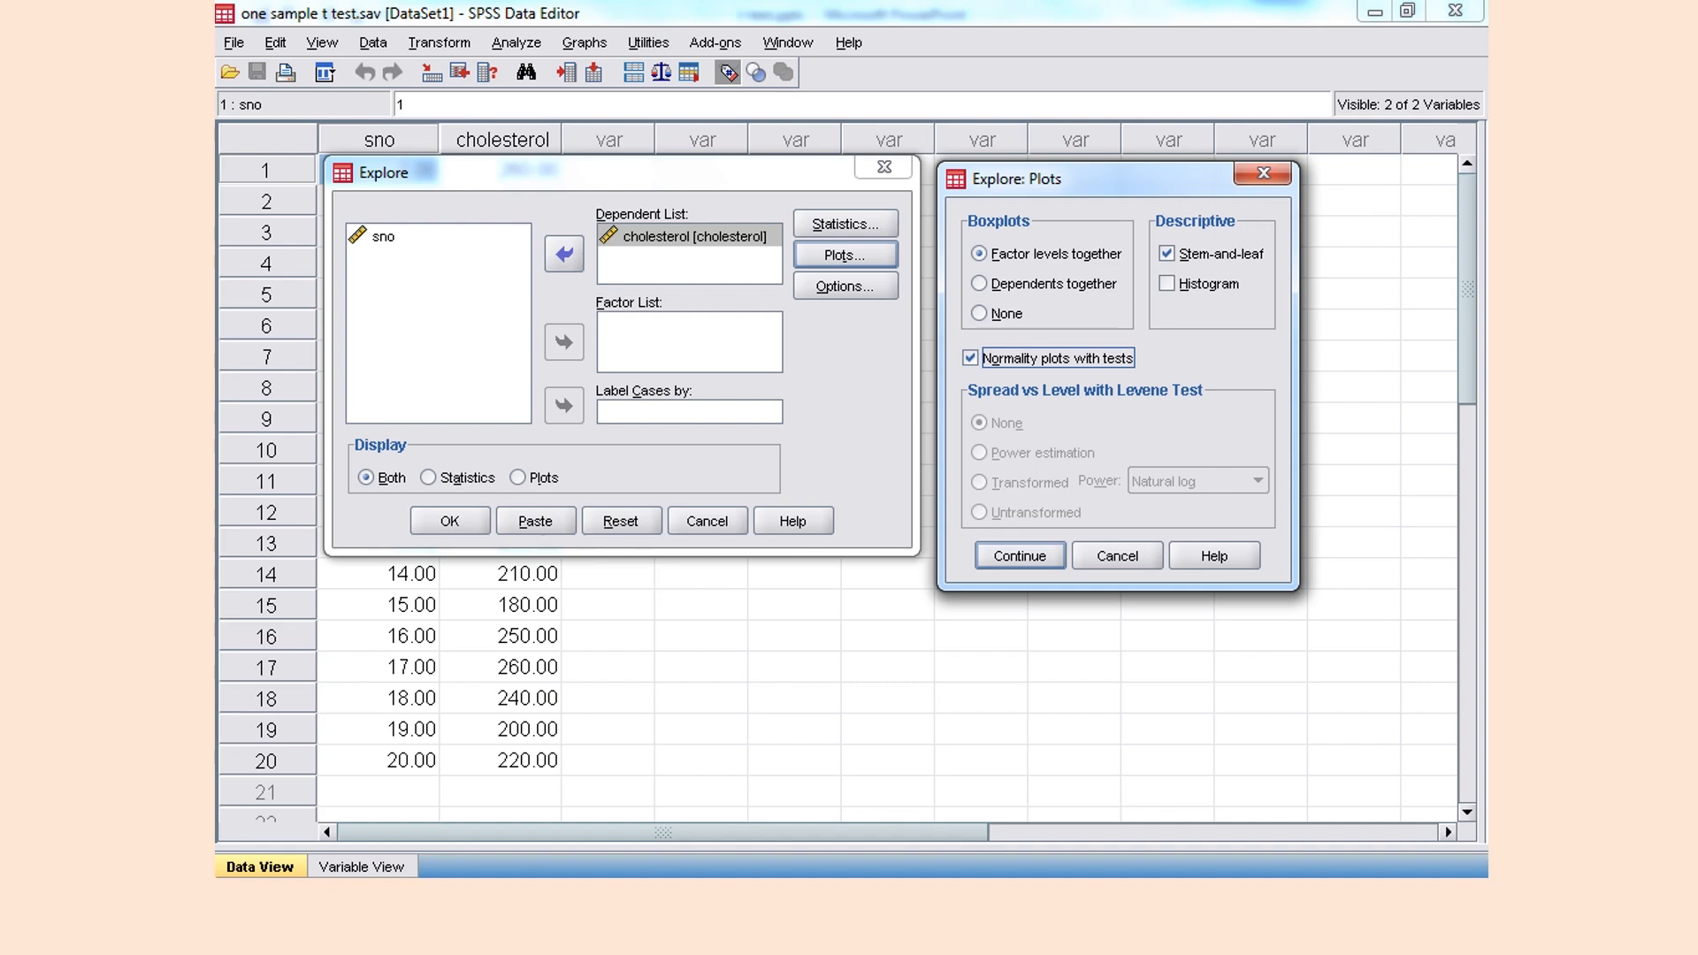
pyautogui.click(1017, 553)
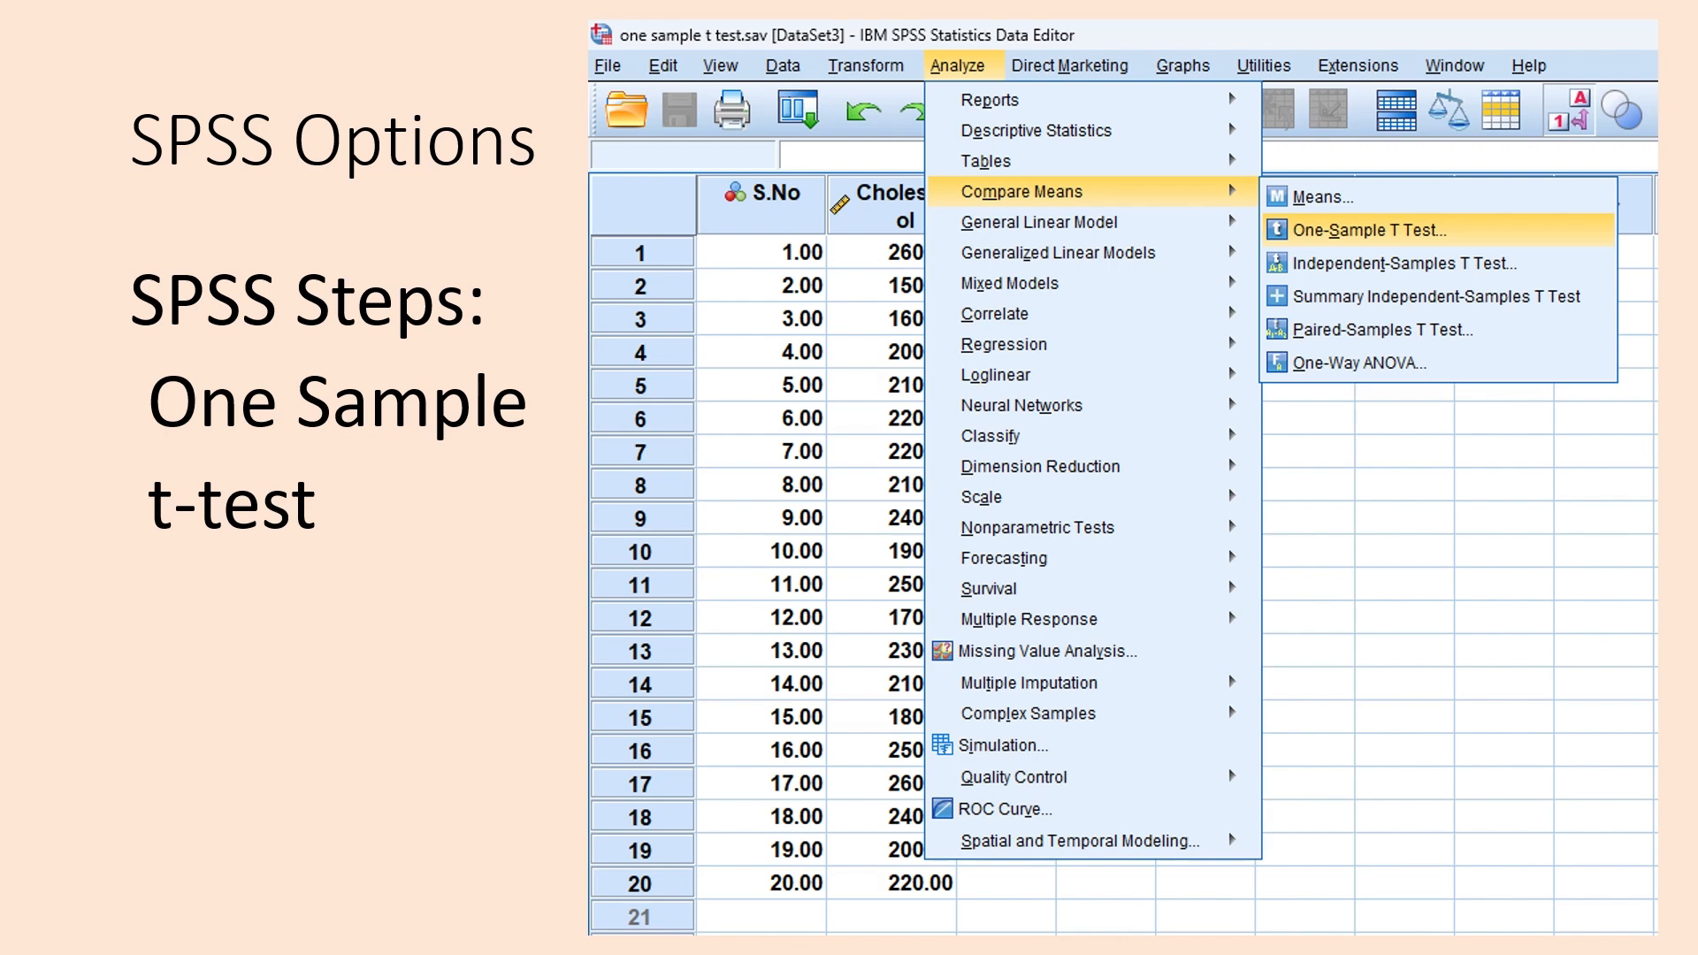
# Step: Advance past the One-Sample T Test dialog (test value 200) to the cholesterol t-test output slide
pyautogui.click(1370, 230)
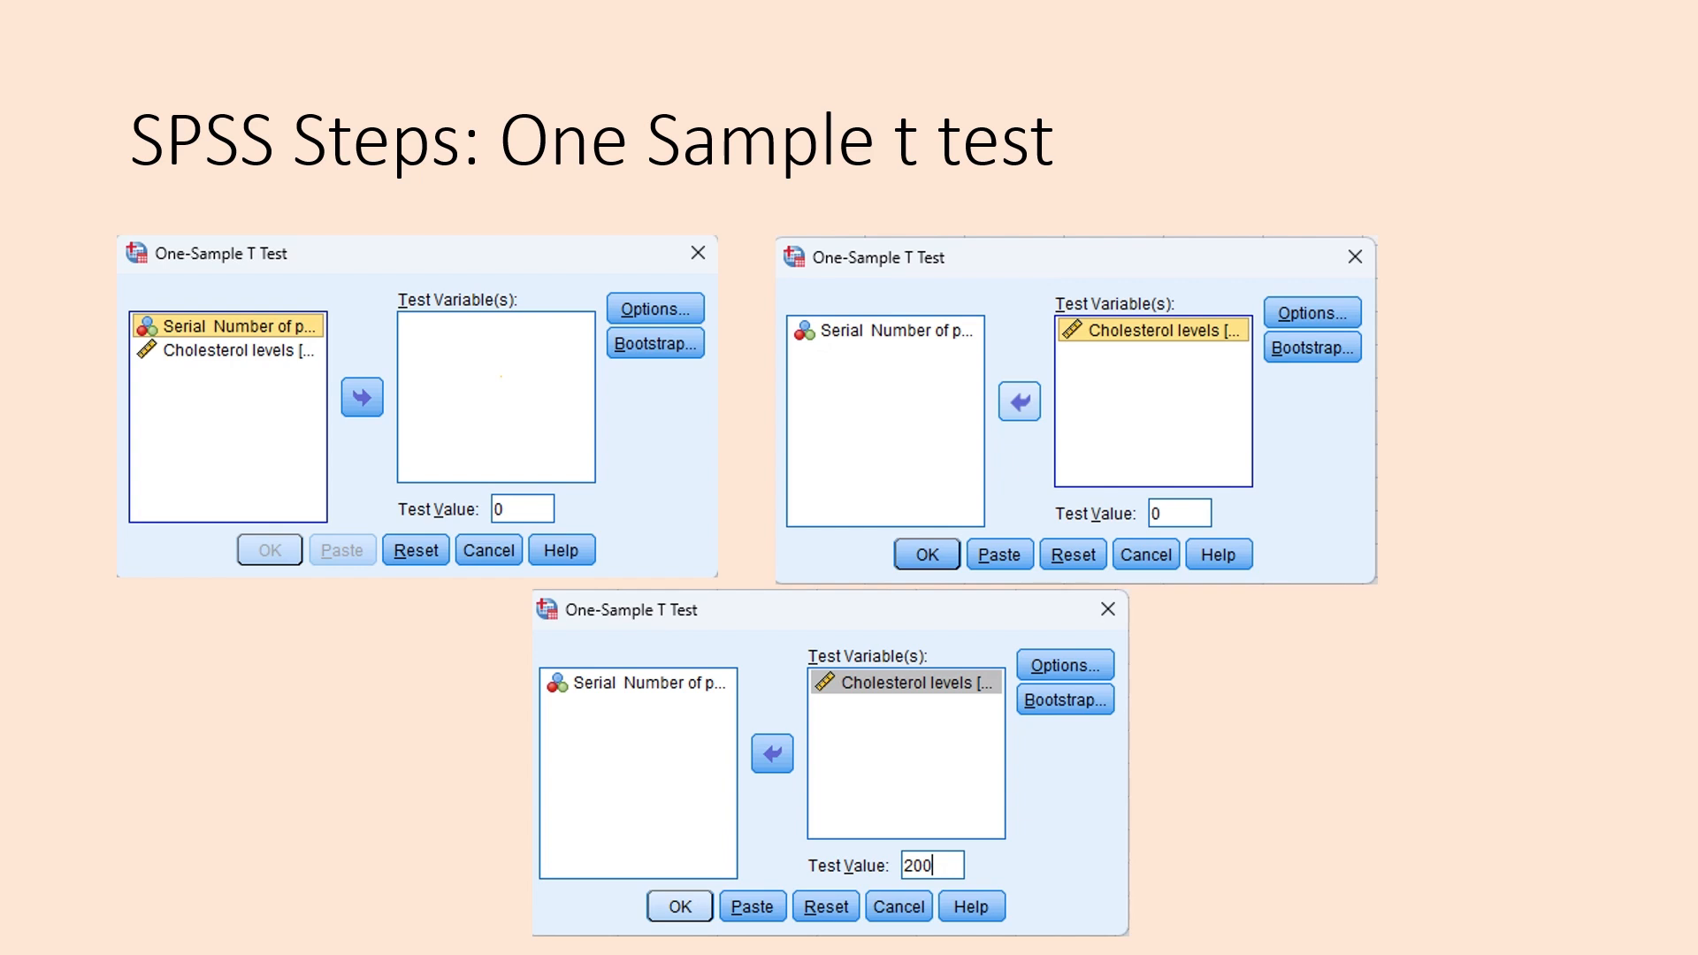
pyautogui.click(680, 906)
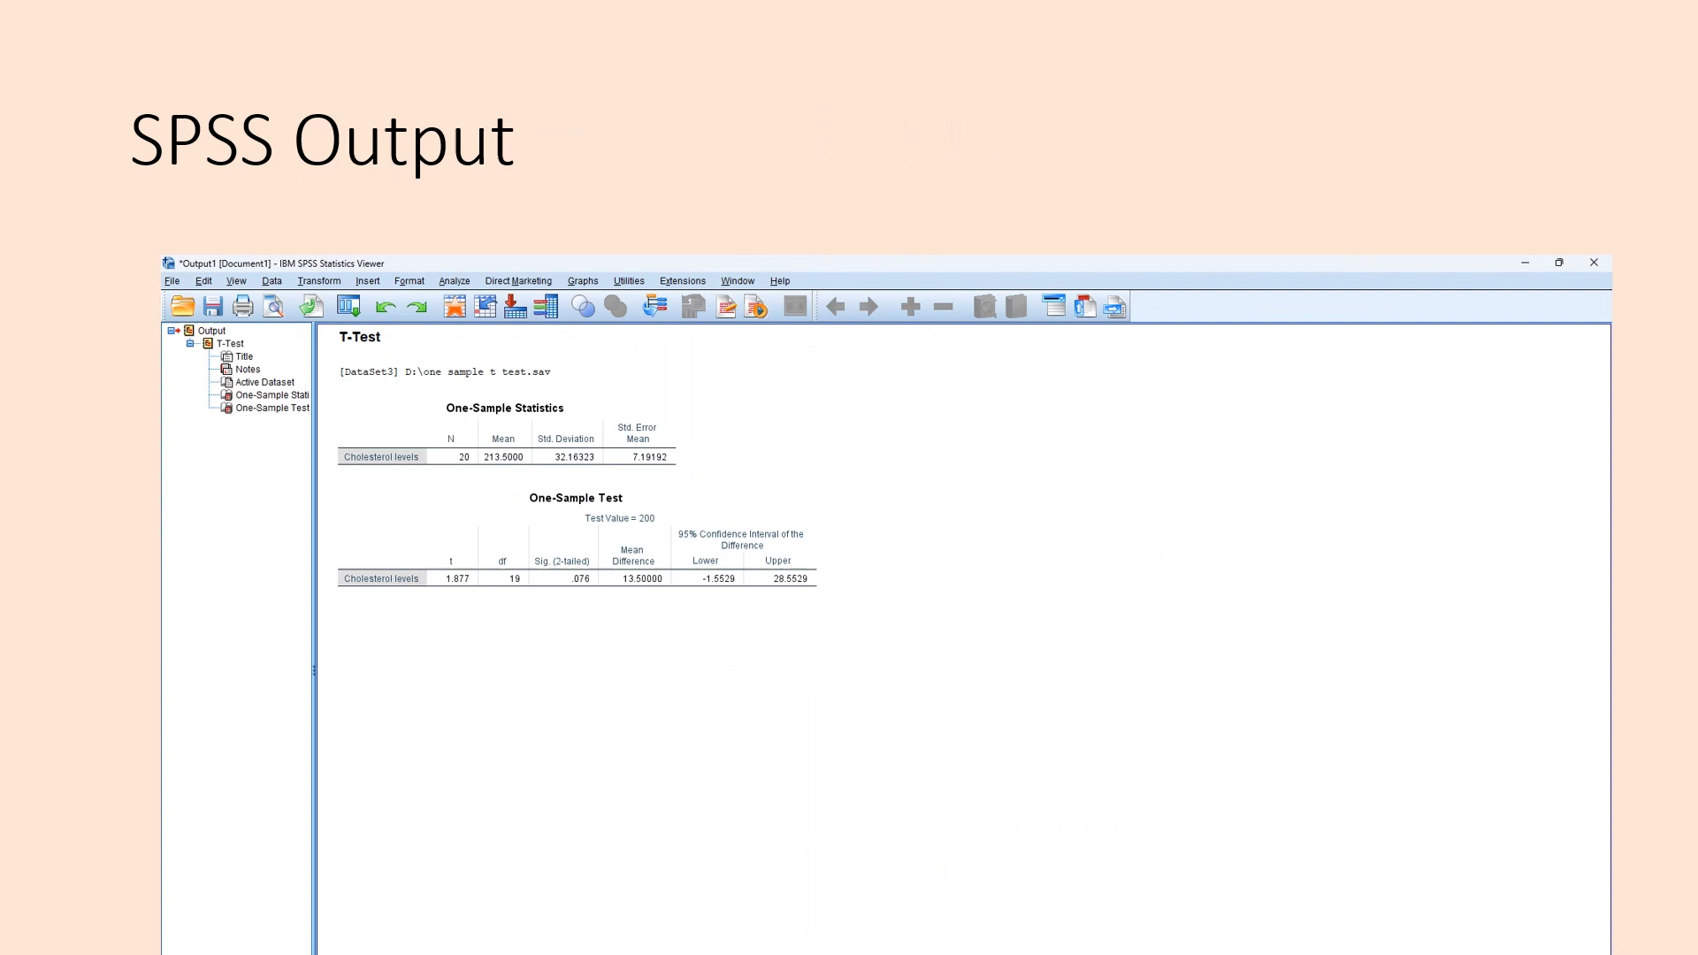